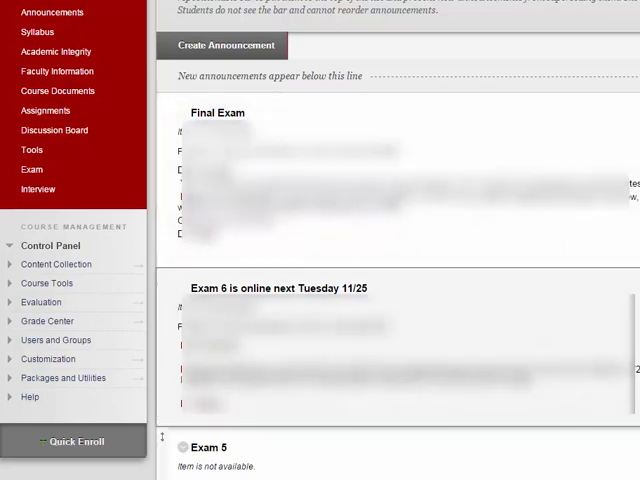
Step: Expand Grade Center in the Control Panel and go to the Full Grade Center
click(48, 320)
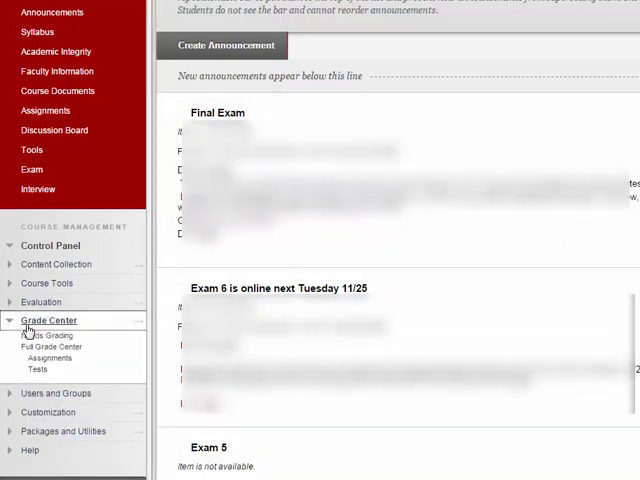
mouse_move(52, 348)
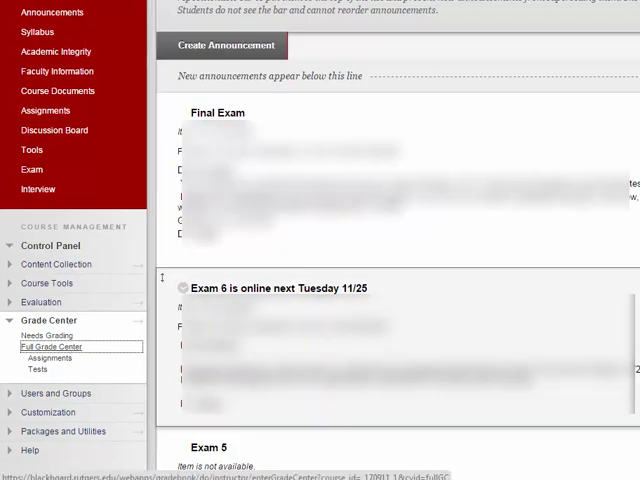
click(50, 346)
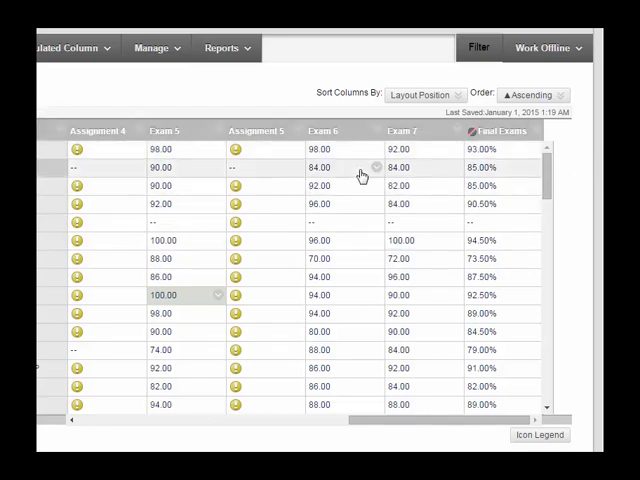
mouse_move(356, 168)
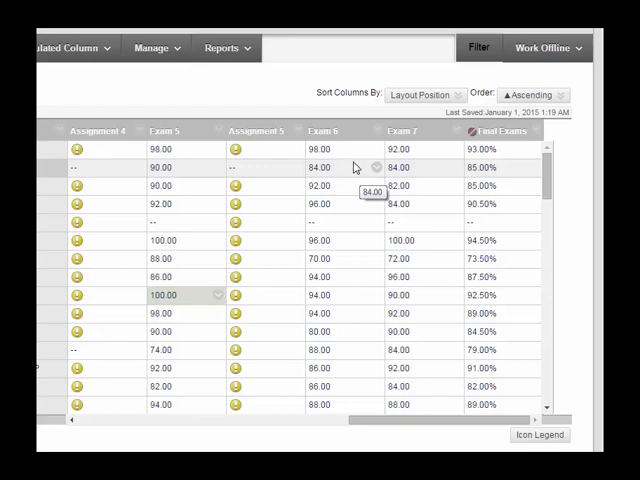
Step: From the student's Exam 6 cell (64.00), open the Attempt 11/25/14 entry
click(376, 168)
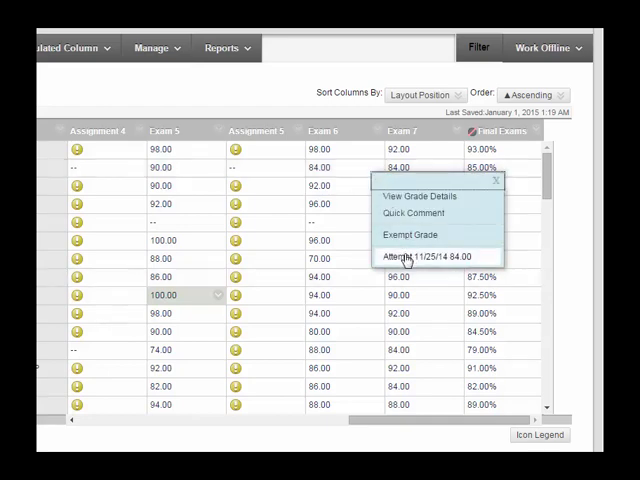
click(420, 196)
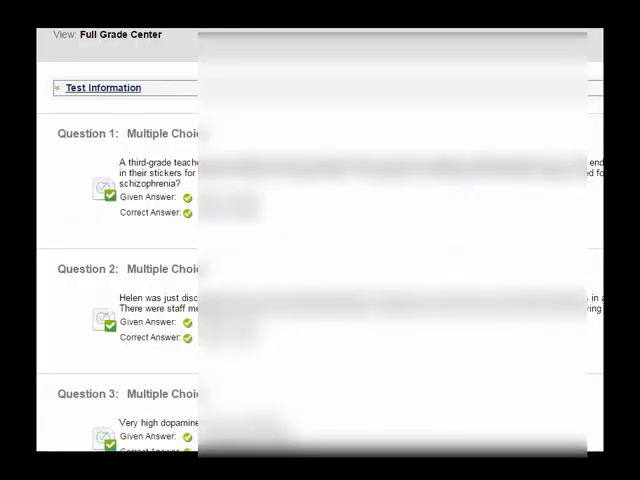
Step: Expand Test Information to show the 64/100 grade, completed status and timing
scroll(down, 3)
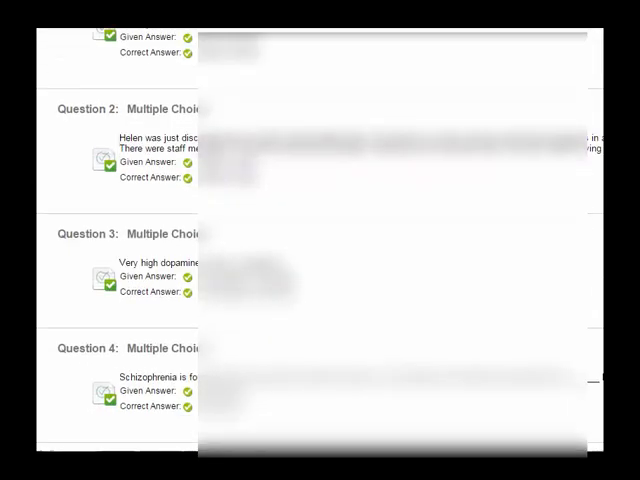
scroll(up, 3)
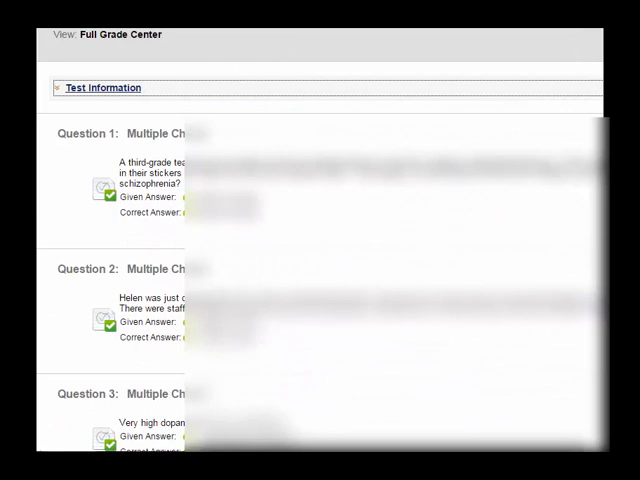
mouse_move(96, 98)
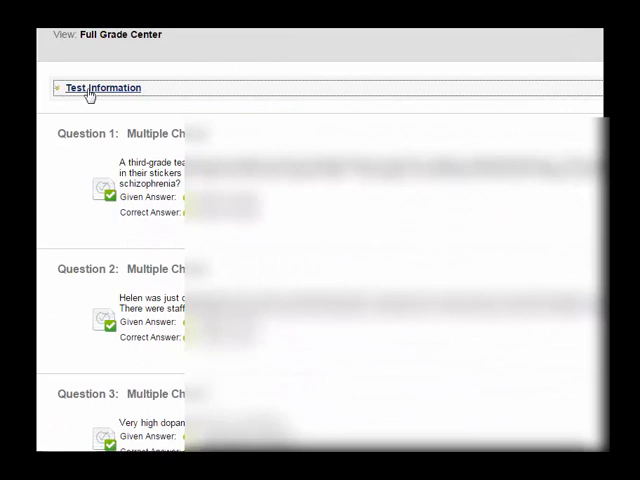
click(94, 86)
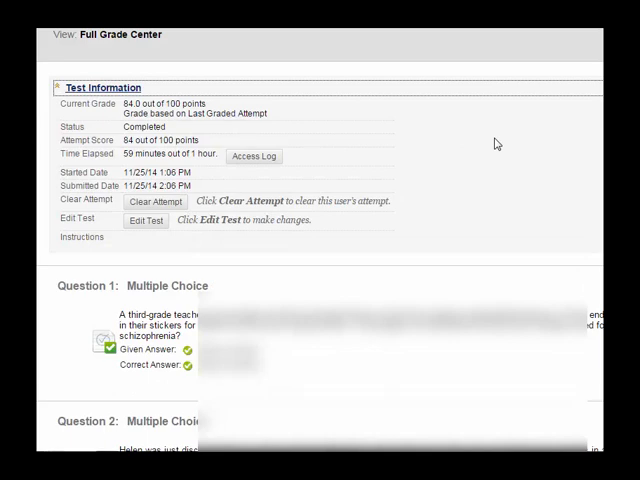
mouse_move(288, 108)
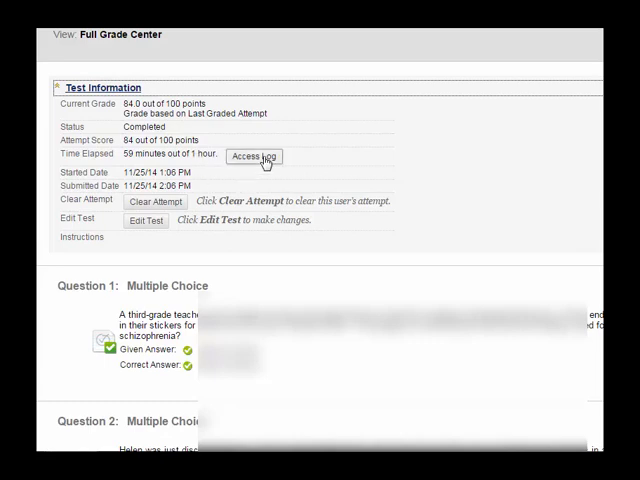
Step: Show the attempt's Access Log with per-question save timestamps
click(252, 156)
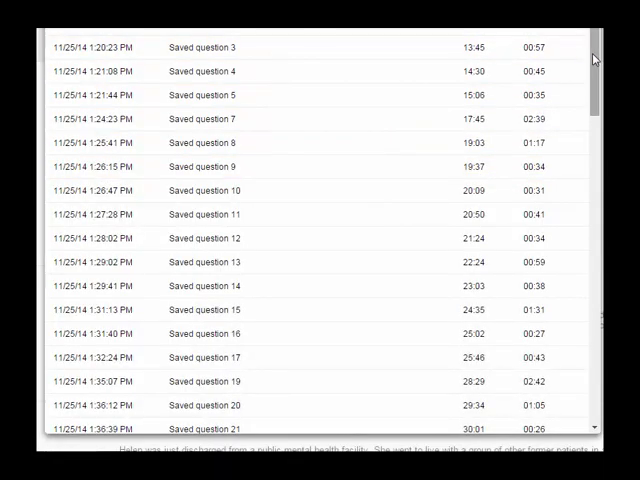
scroll(down, 3)
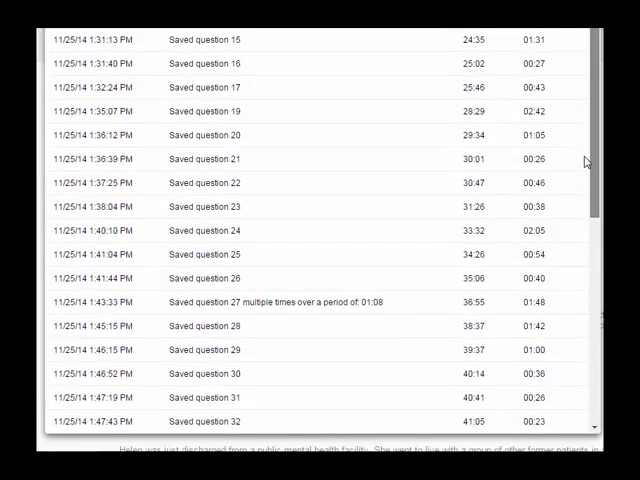
scroll(up, 3)
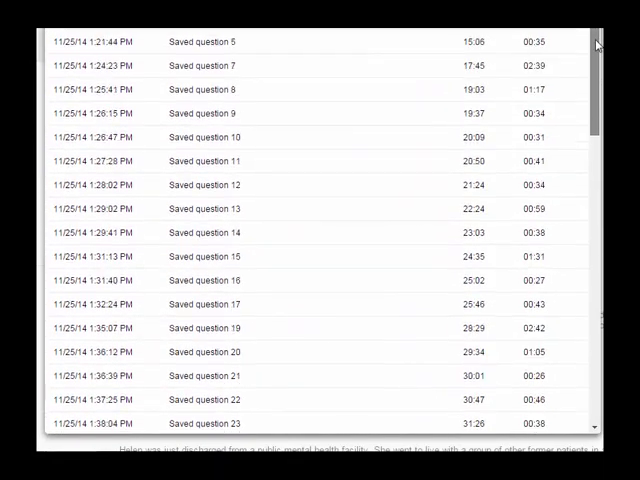
scroll(down, 3)
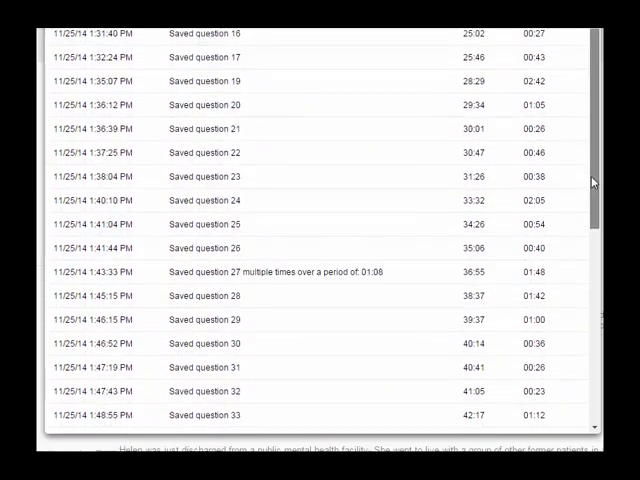